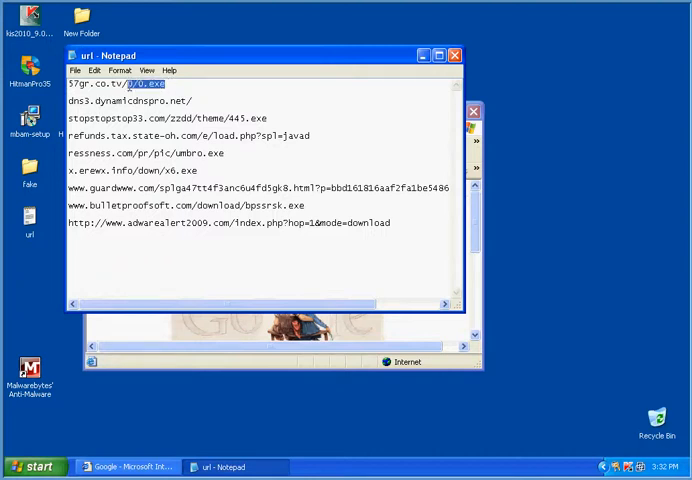
Step: Load 57gr.co.tv/0/0.exe from the Notepad list in IE, triggering a Trojan-Dropper detection
{"action": "triple_click", "coordinate": [114, 84]}
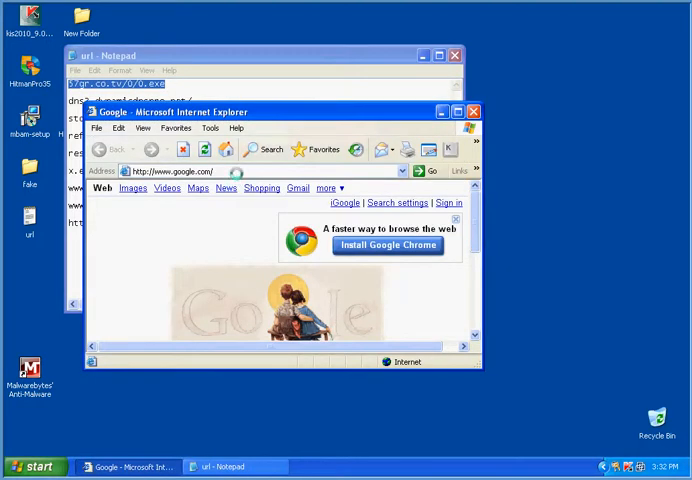
{"action": "type", "text": "57gr.co.tv/0/0.exe"}
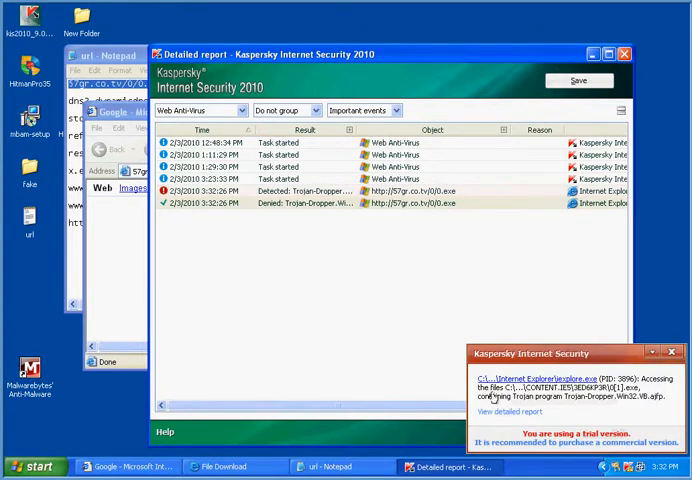
Step: Delete the detected Trojan-Dropper from the Kaspersky alarm window
{"action": "left_click", "coordinate": [198, 110]}
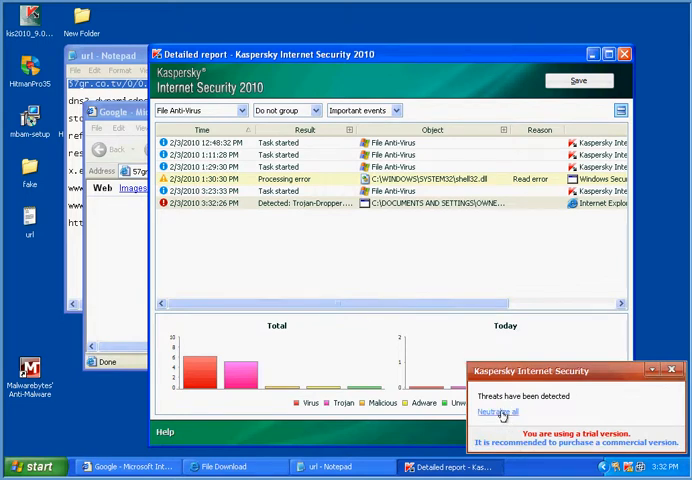
{"action": "left_click", "coordinate": [496, 412]}
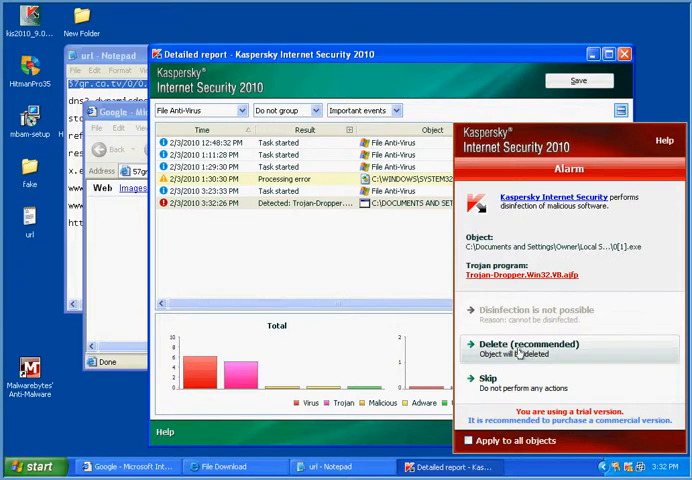
{"action": "left_click", "coordinate": [538, 348]}
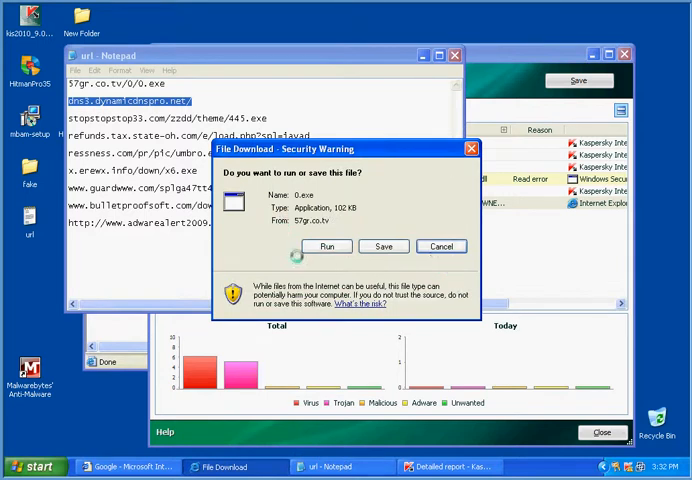
Step: Respond to the 0.exe download prompt and load dns3.dynamicdnspro.net, blocked as malware
{"action": "left_click", "coordinate": [440, 246]}
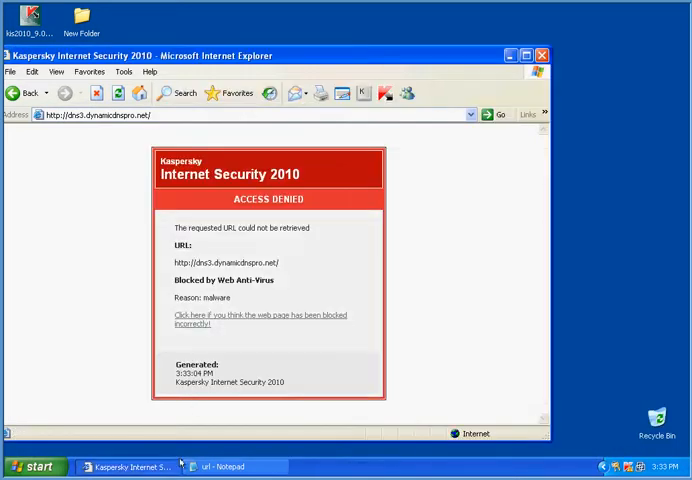
Step: Load stopstopstop33.com/zzdd/theme/445.exe, which Web Anti-Virus blocks
{"action": "left_click", "coordinate": [228, 466]}
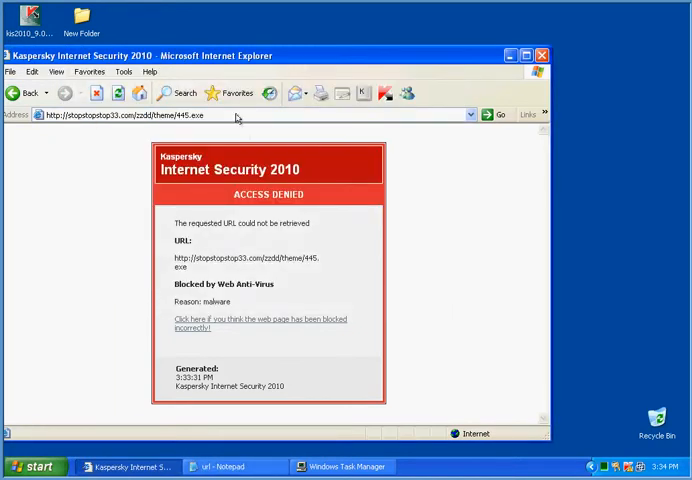
Step: Submit refunds.tax.state-oh.com/e/load.php?spl=javad, which never loads
{"action": "type", "text": "refunds.tax.state-oh.com/e/load.php?spl=javad"}
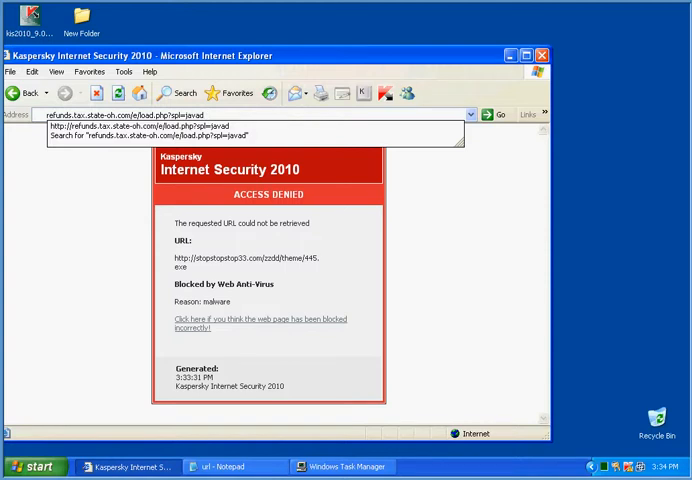
{"action": "left_click", "coordinate": [500, 114]}
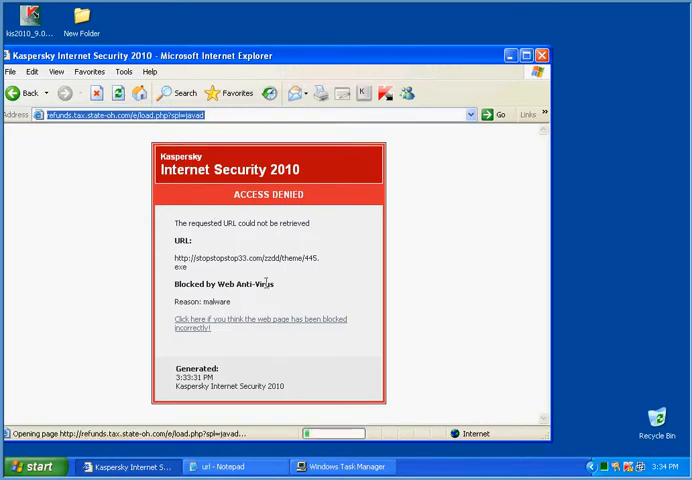
{"action": "mouse_move", "coordinate": [284, 274]}
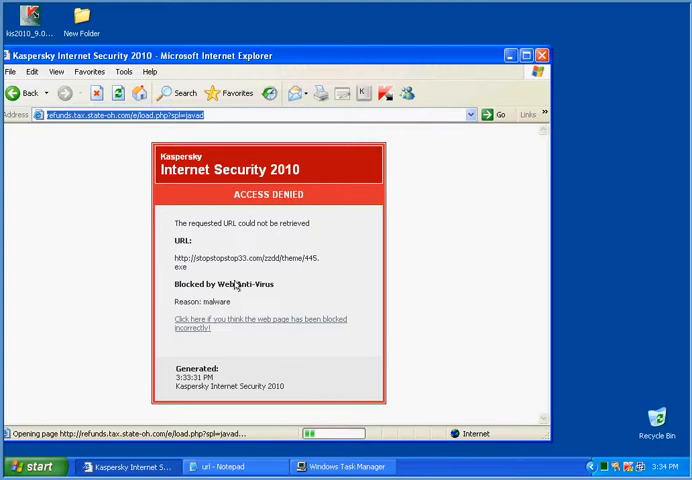
Step: Return to the Notepad list and enter ressness.com/pr/pic/umbro.exe in the address bar
{"action": "left_click", "coordinate": [228, 466]}
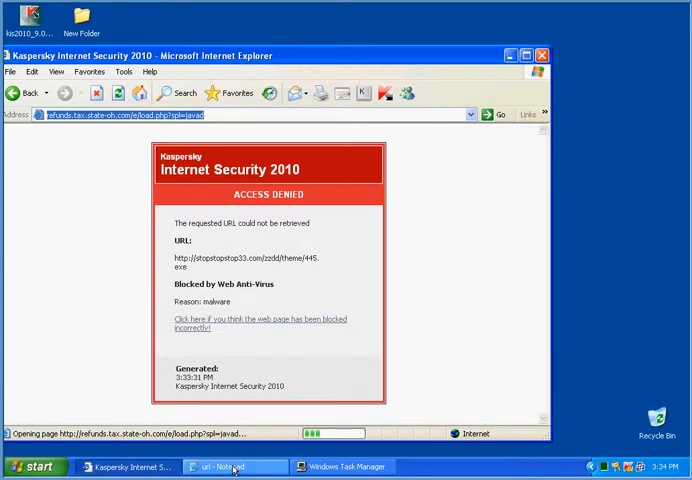
{"action": "left_click", "coordinate": [224, 466]}
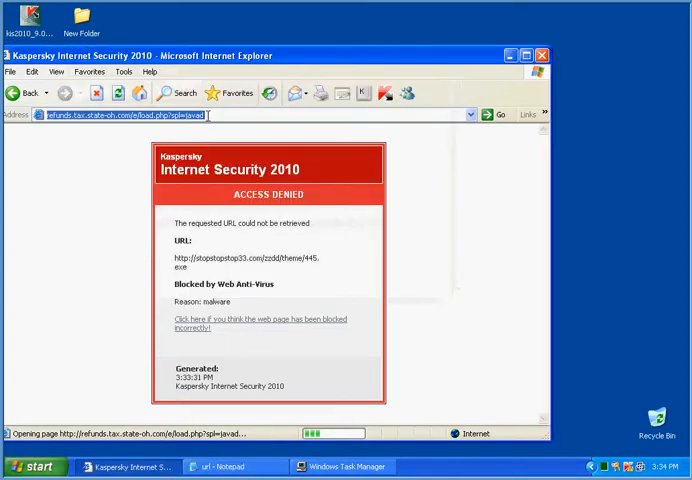
{"action": "type", "text": "ressness.com/pr/pic/umbro.exe"}
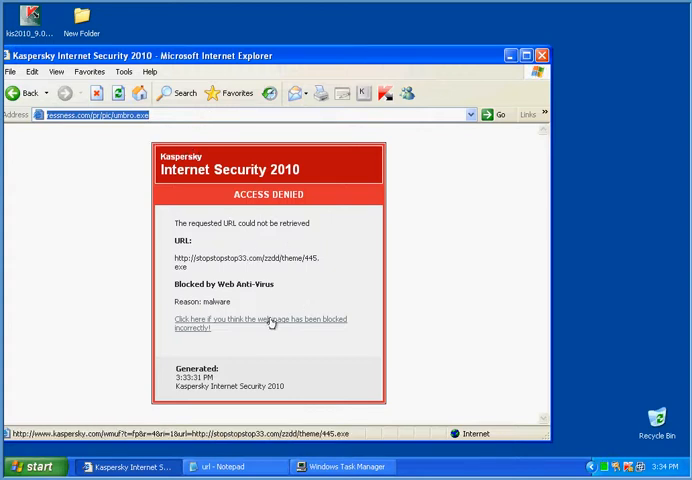
Step: Run the umbro.exe download anyway and acknowledge the cannot-access-file error
{"action": "left_click", "coordinate": [258, 320]}
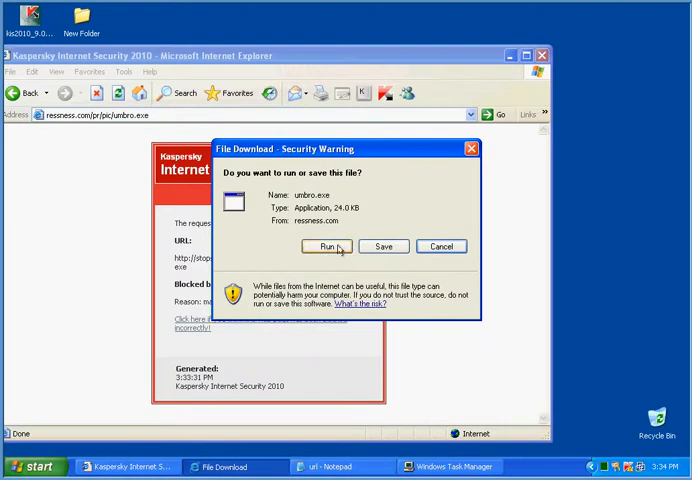
{"action": "left_click", "coordinate": [322, 246]}
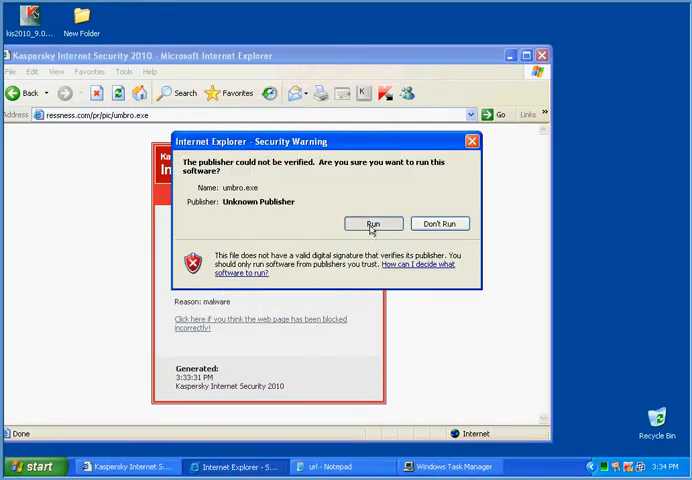
{"action": "left_click", "coordinate": [372, 224]}
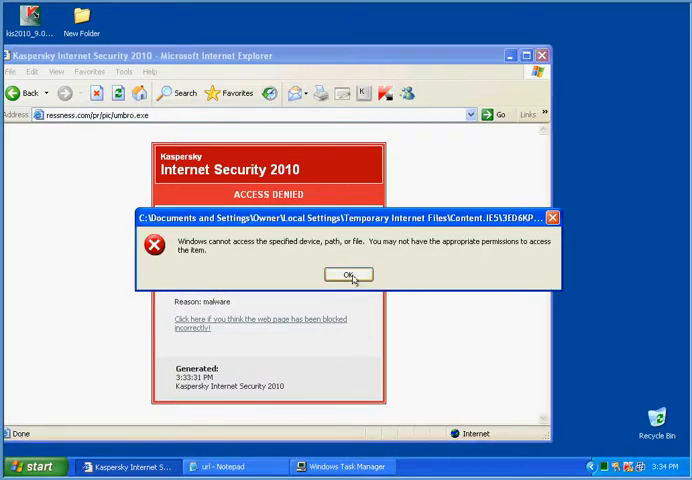
{"action": "left_click", "coordinate": [348, 276]}
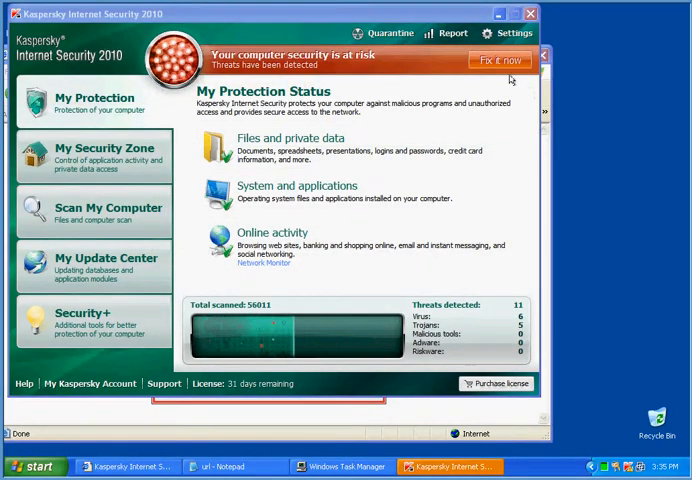
Step: Fix the at-risk status, review the Status and Detected threats report, then close it
{"action": "left_click", "coordinate": [500, 60]}
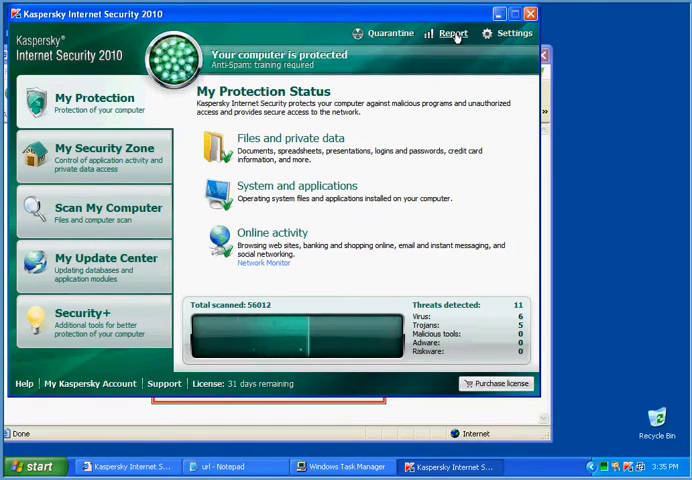
{"action": "left_click", "coordinate": [452, 32]}
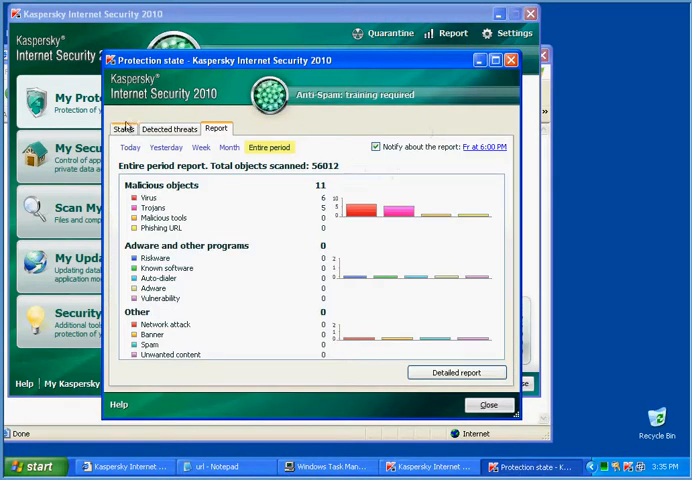
{"action": "left_click", "coordinate": [124, 128]}
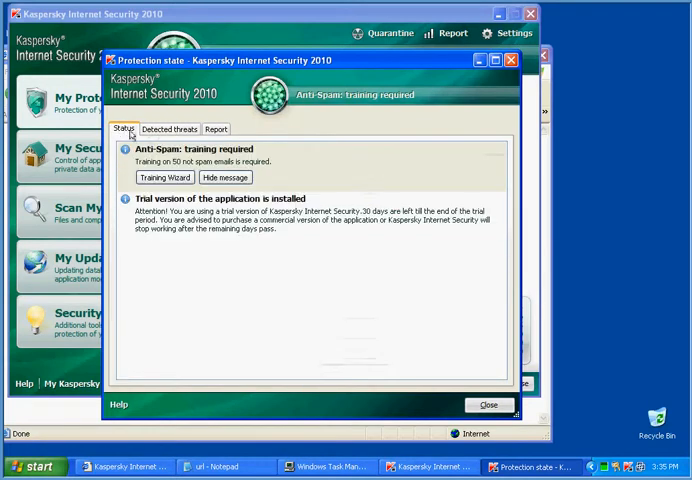
{"action": "left_click", "coordinate": [170, 128]}
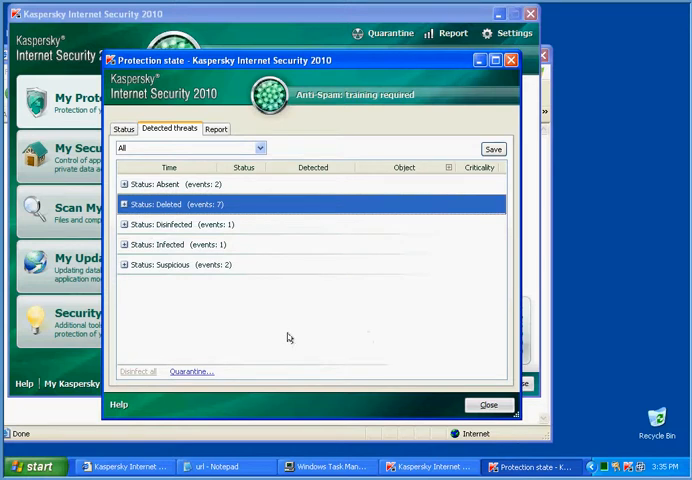
{"action": "left_click", "coordinate": [124, 264]}
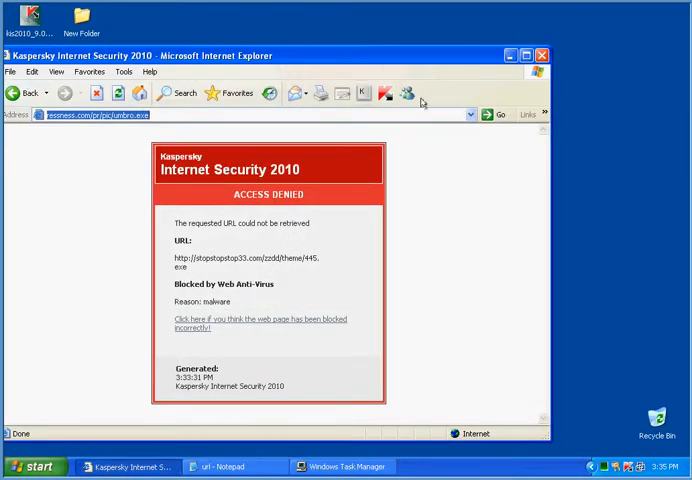
{"action": "mouse_move", "coordinate": [618, 380]}
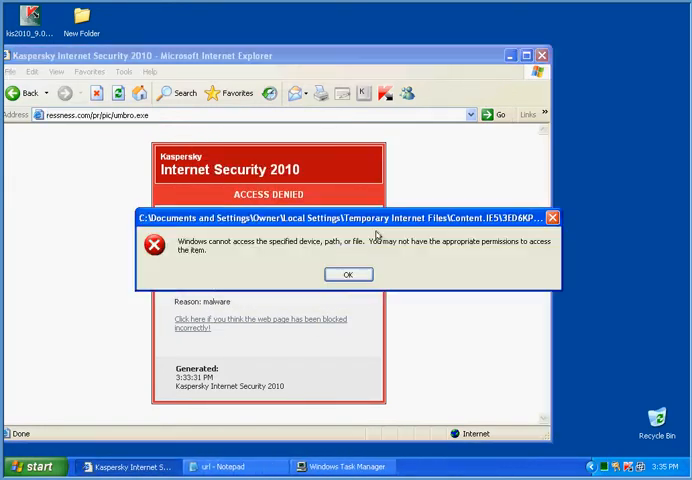
Step: Dismiss the file-access error before trying x.erewx.info/down/v6.exe, blocked as malware
{"action": "left_click", "coordinate": [346, 274]}
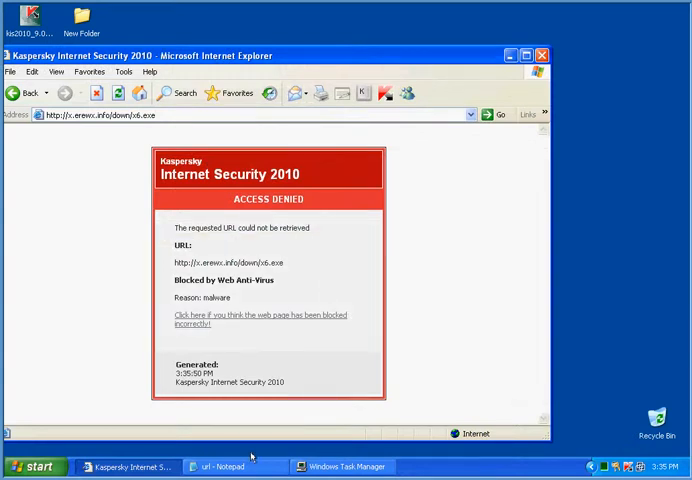
Step: Load the guardwww.com address and choose to run its setup.exe download
{"action": "left_click", "coordinate": [224, 466]}
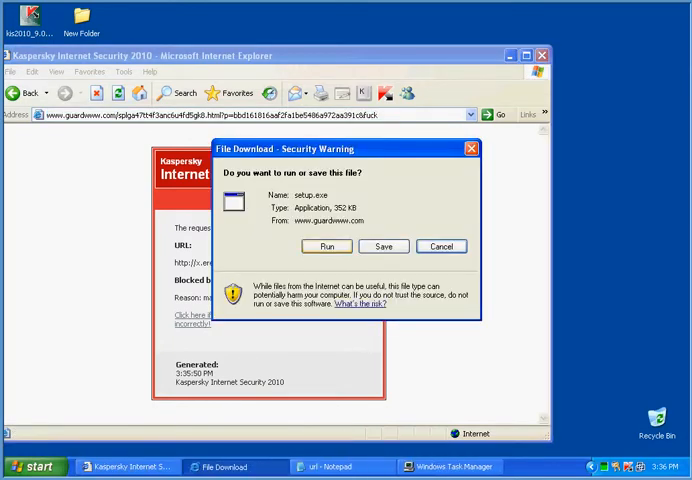
{"action": "left_click", "coordinate": [326, 246]}
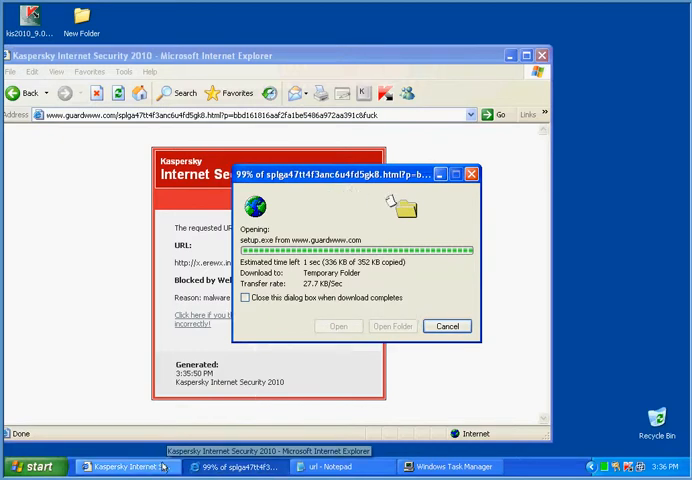
Step: Dismiss the Kaspersky Trojan-downloader alert and decline to run the unsigned setup.exe
{"action": "left_click", "coordinate": [448, 326]}
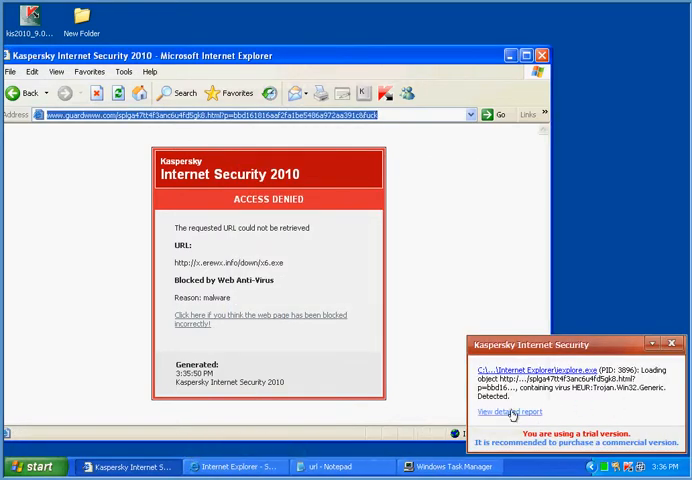
{"action": "left_click", "coordinate": [506, 412]}
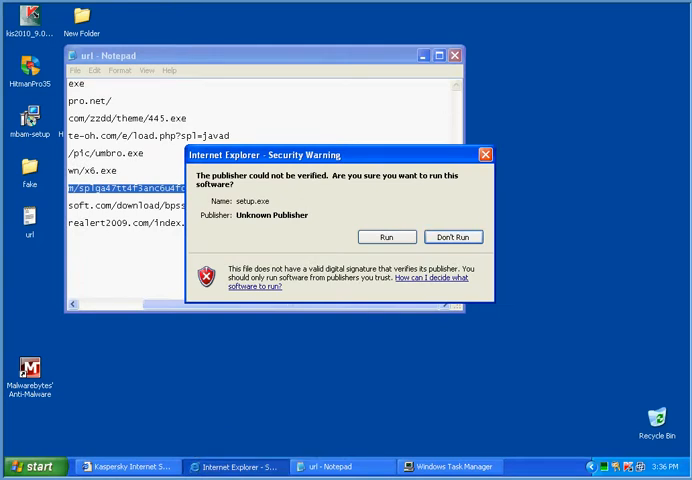
{"action": "left_click", "coordinate": [452, 236]}
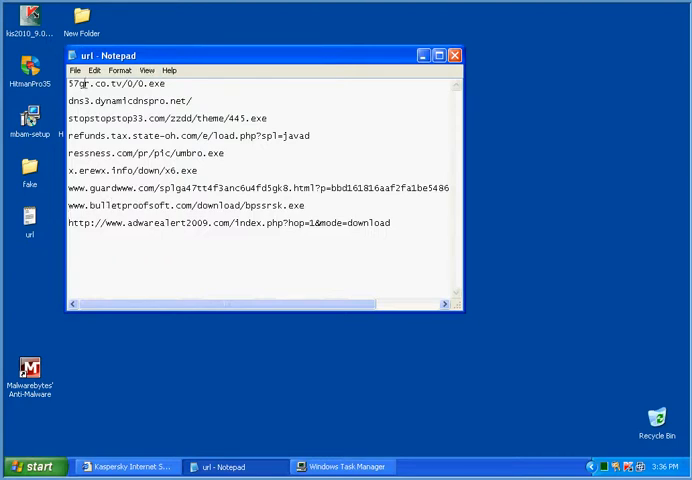
{"action": "left_click", "coordinate": [456, 56]}
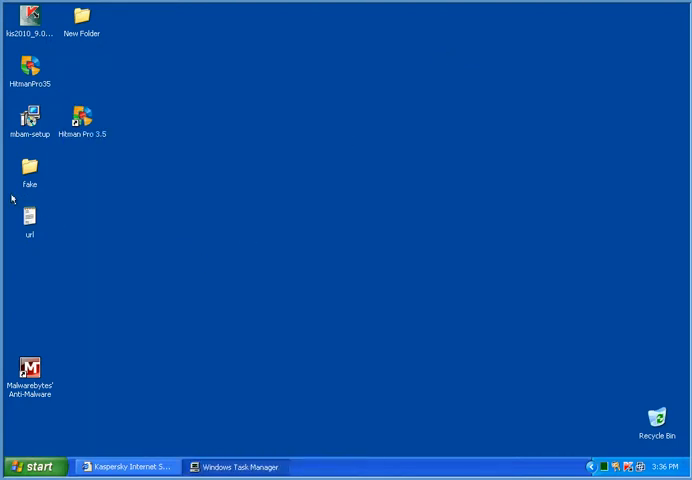
{"action": "double_click", "coordinate": [28, 218]}
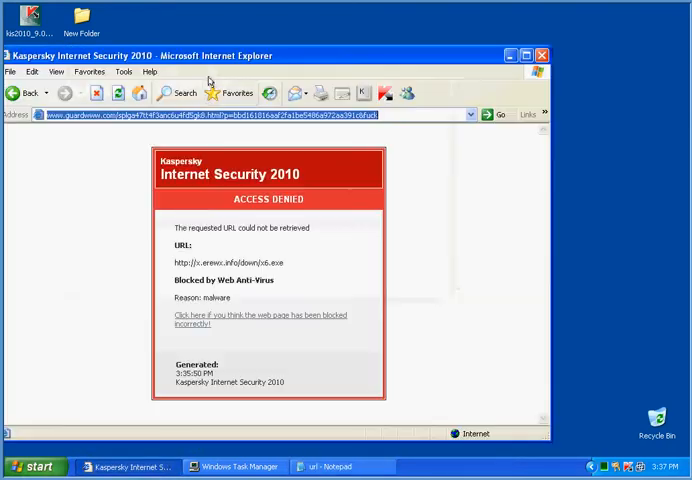
{"action": "type", "text": "www.bulletproofsoft.com/download/bpssrsk.exe"}
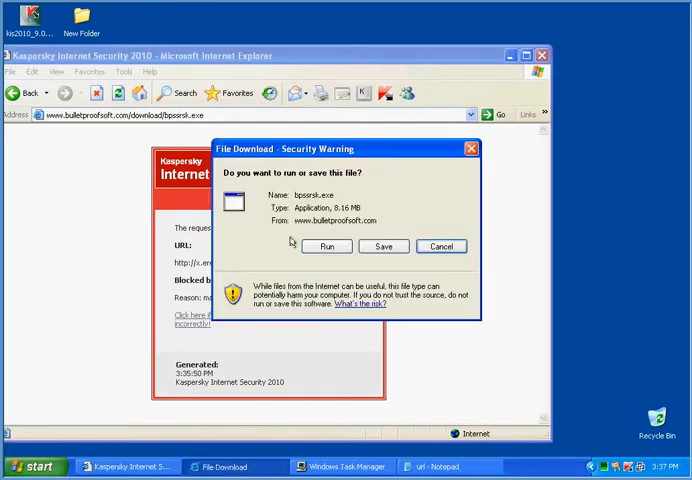
{"action": "left_click", "coordinate": [328, 246]}
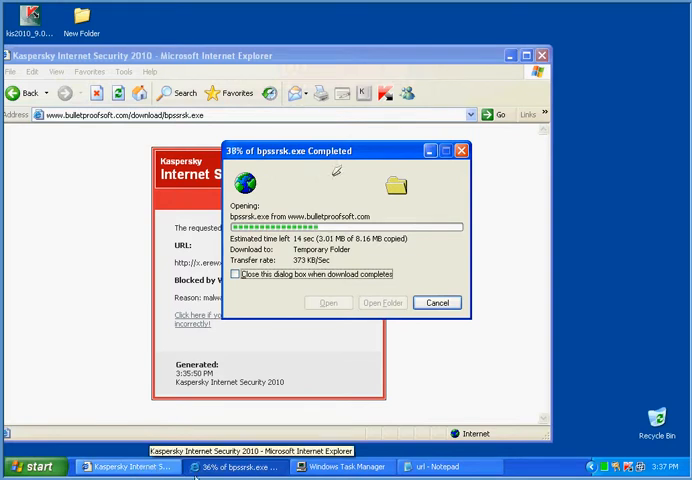
{"action": "left_click", "coordinate": [446, 466]}
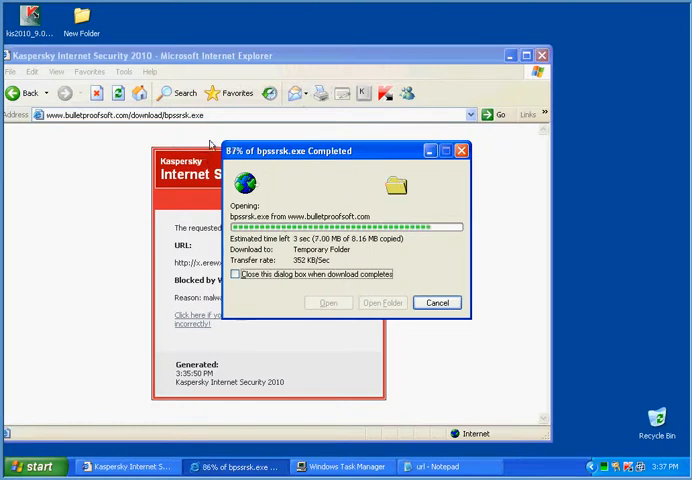
{"action": "mouse_move", "coordinate": [136, 284]}
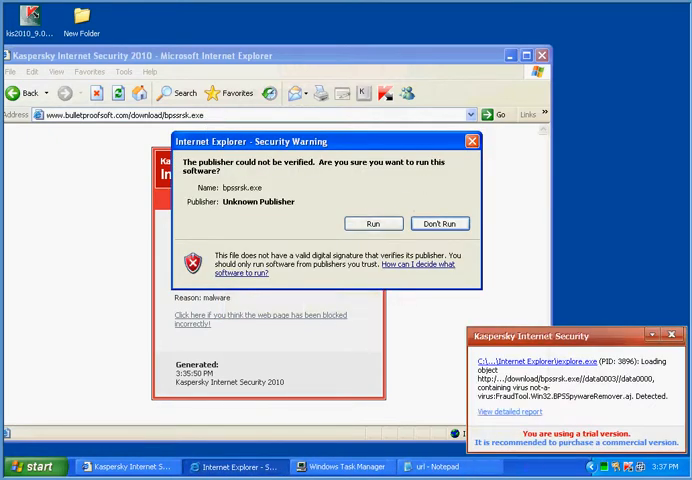
Step: Decline to run bpssrsk.exe, dismiss the Kaspersky report, and return to the Notepad URL list
{"action": "left_click", "coordinate": [506, 412]}
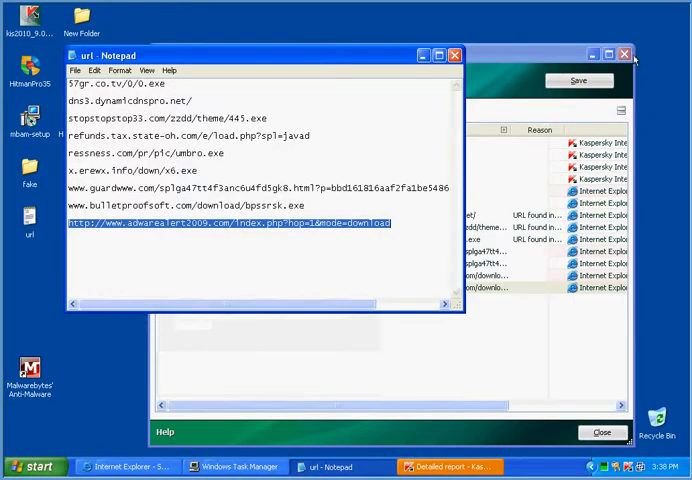
{"action": "left_click", "coordinate": [624, 56]}
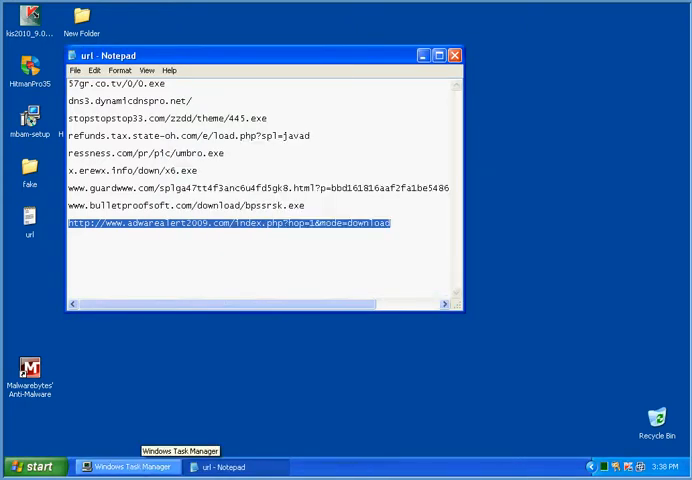
{"action": "left_click", "coordinate": [38, 466]}
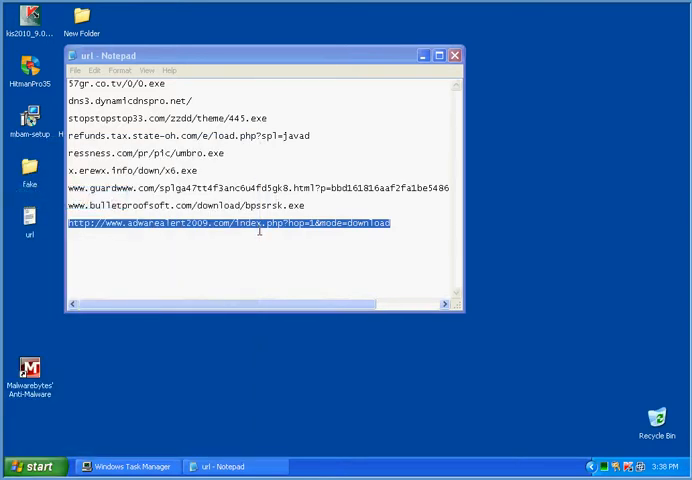
{"action": "mouse_move", "coordinate": [246, 404]}
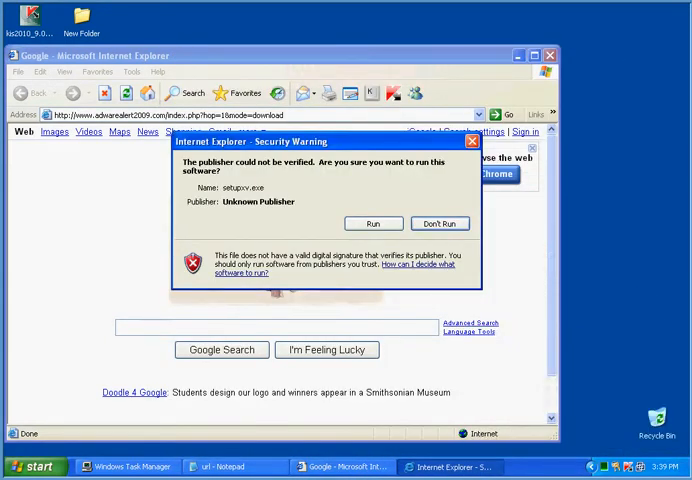
Step: Refuse to run the unsigned setup.exe offered by adwarealert2009.com
{"action": "left_click", "coordinate": [438, 224]}
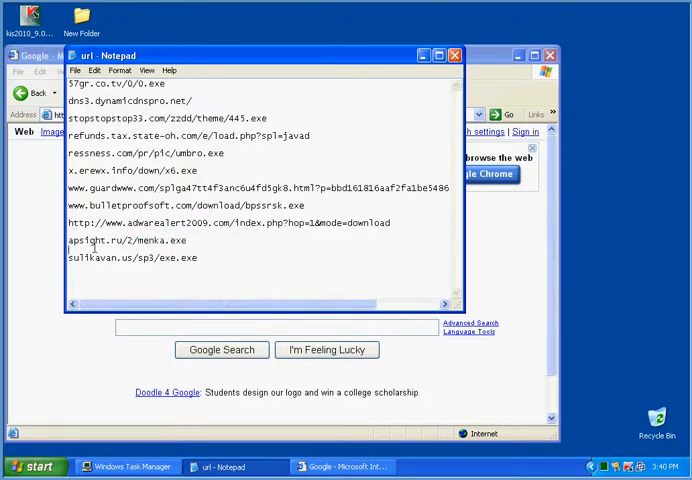
Step: Test the sulfkavan.us link, decline to run exe.exe, and dismiss the Kaspersky detection report
{"action": "double_click", "coordinate": [124, 240]}
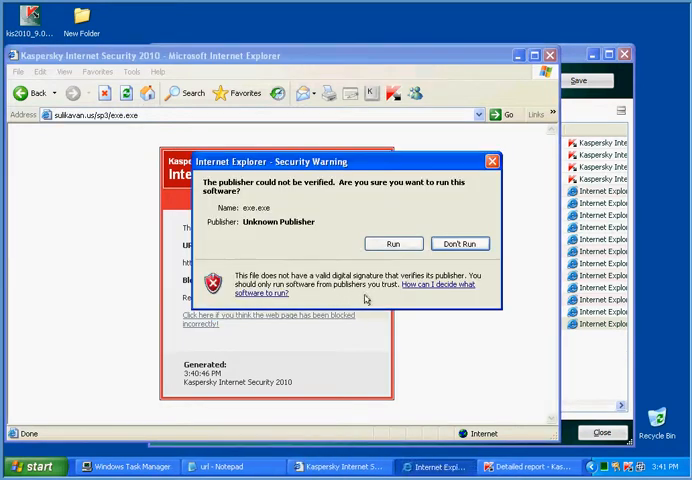
{"action": "left_click", "coordinate": [460, 244]}
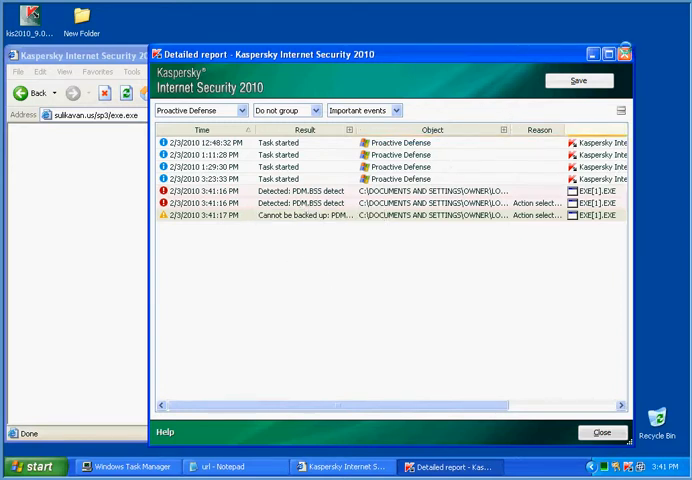
{"action": "left_click", "coordinate": [600, 432]}
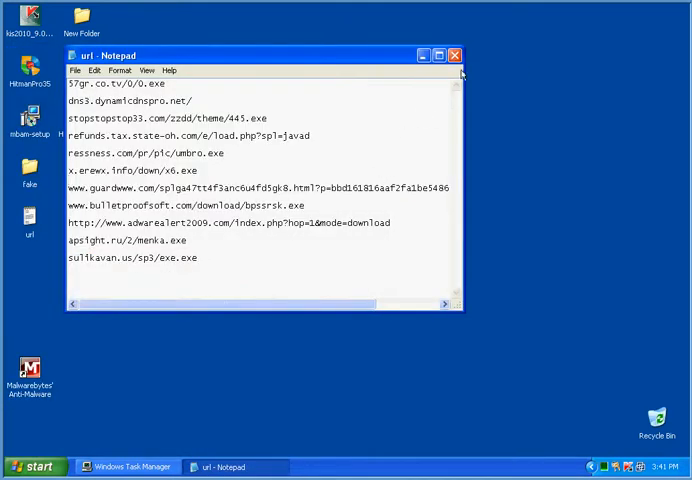
Step: Close Notepad discarding changes, then close the Date and Time Properties window
{"action": "left_click", "coordinate": [454, 56]}
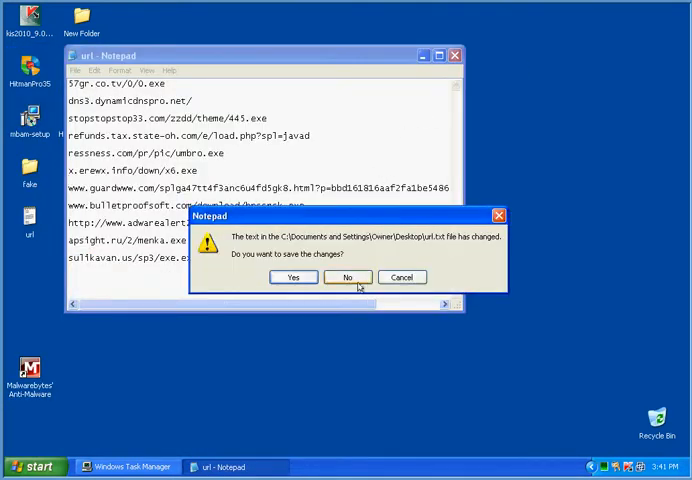
{"action": "left_click", "coordinate": [346, 276]}
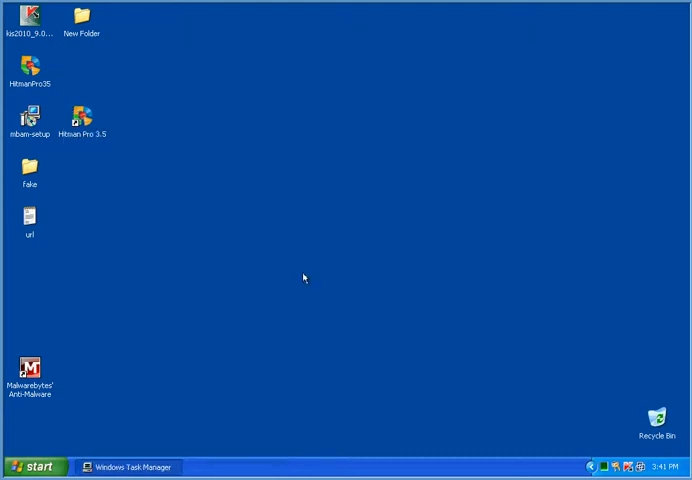
{"action": "mouse_move", "coordinate": [304, 278]}
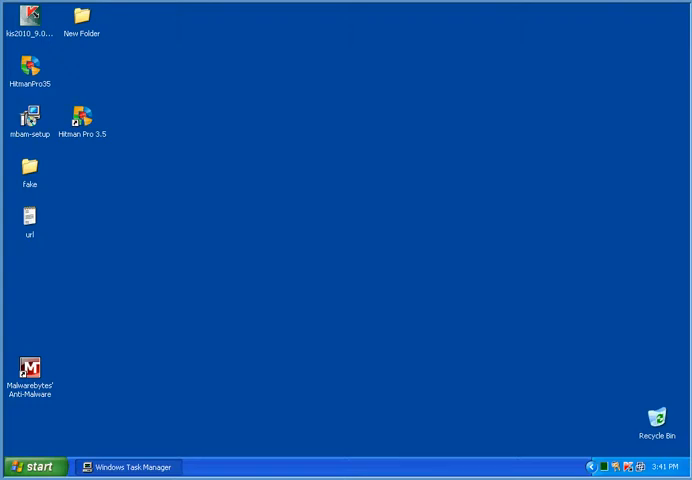
{"action": "mouse_move", "coordinate": [588, 428]}
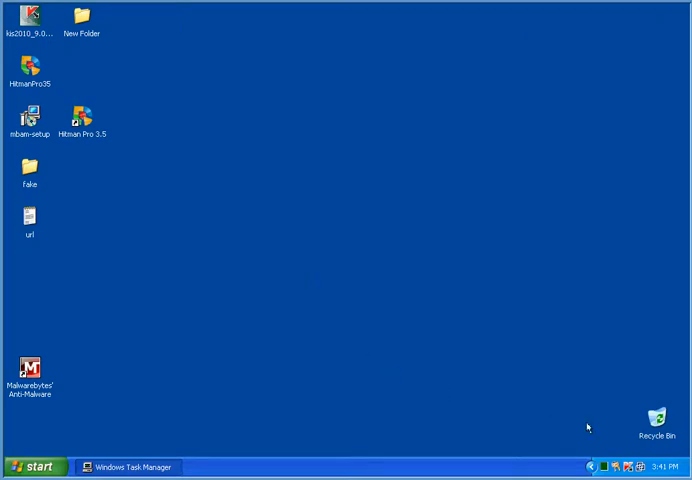
{"action": "mouse_move", "coordinate": [614, 468]}
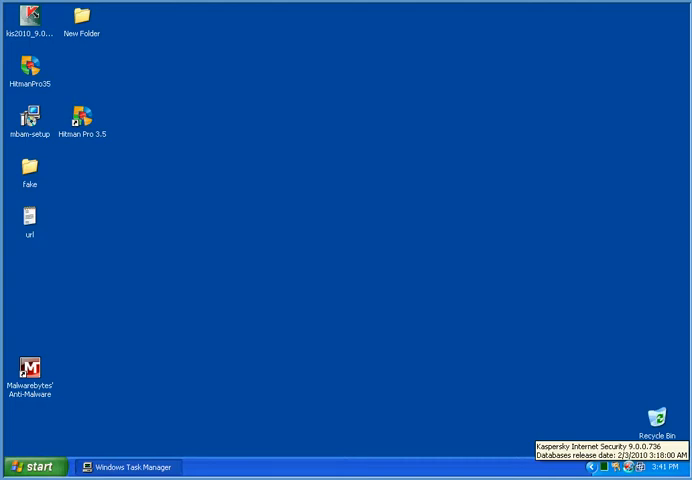
{"action": "mouse_move", "coordinate": [260, 452]}
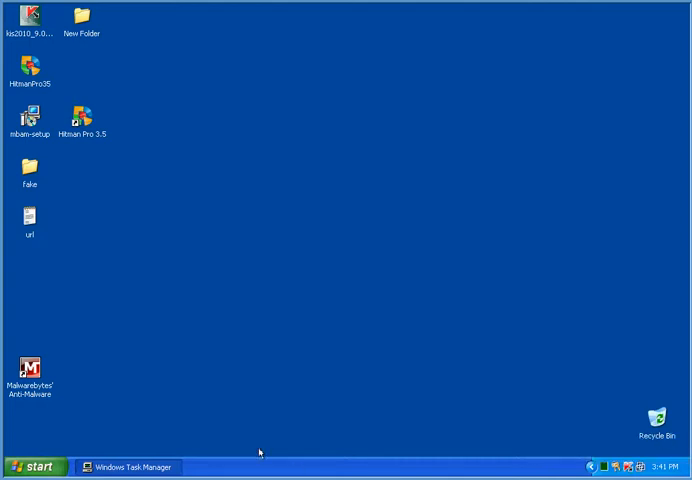
{"action": "mouse_move", "coordinate": [232, 412]}
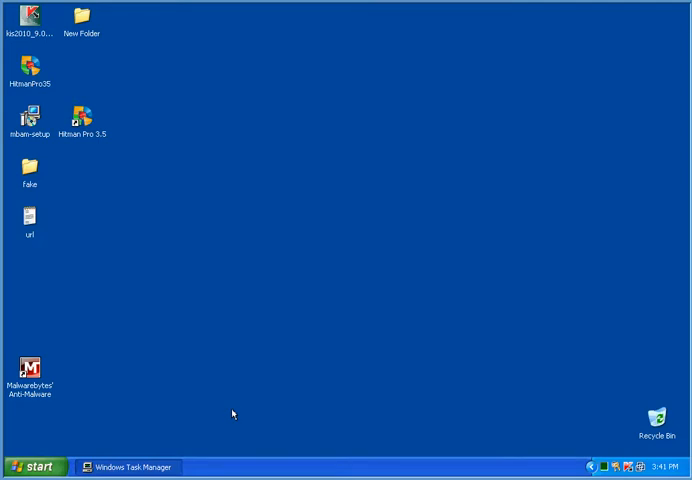
{"action": "mouse_move", "coordinate": [224, 410]}
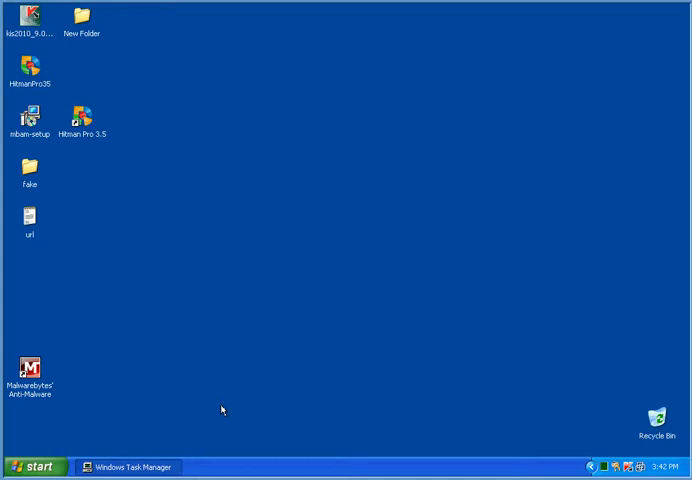
{"action": "mouse_move", "coordinate": [468, 452]}
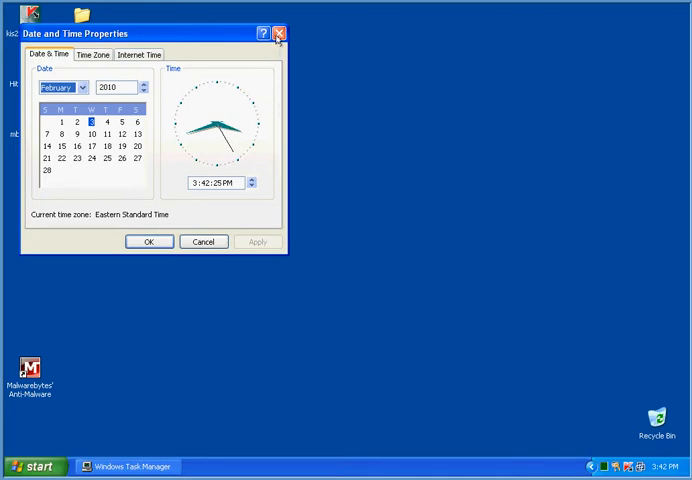
{"action": "left_click", "coordinate": [280, 32]}
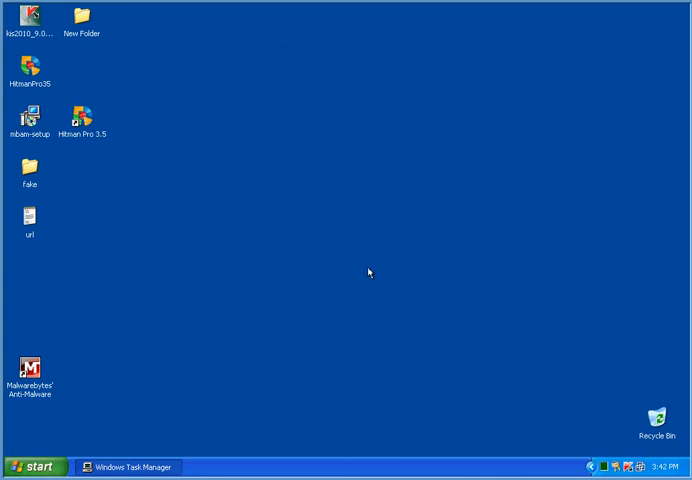